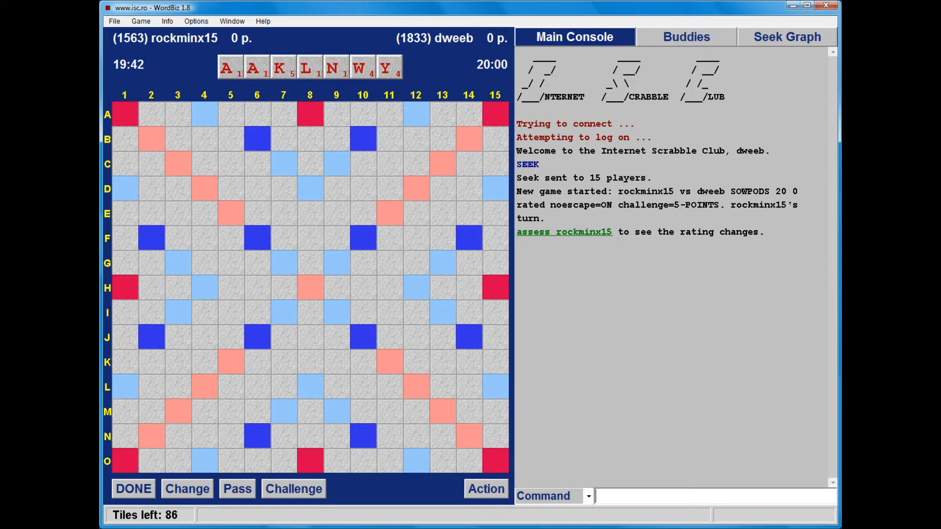
- Advance the replay so CHIRL appears at H4 for 26 points
{"action": "left_click", "coordinate": [132, 488]}
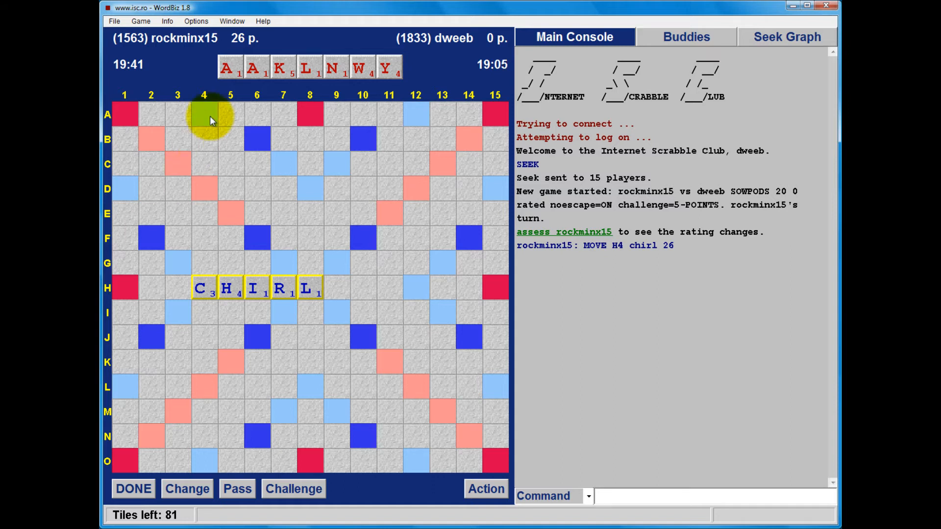
- Lay W, K and Y below the H of CHIRL to spell HAWKY down column 5
{"action": "left_click_drag", "start_coordinate": [256, 67], "coordinate": [229, 312]}
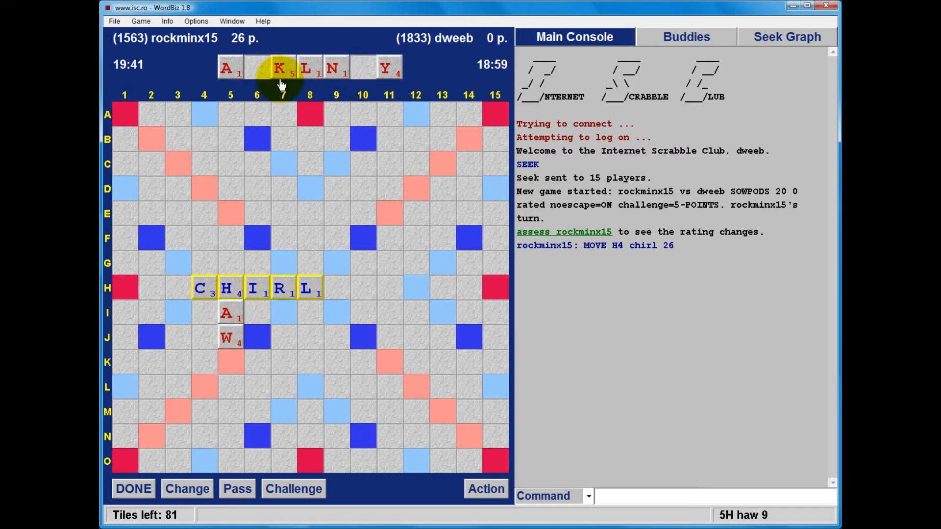
{"action": "left_click_drag", "start_coordinate": [282, 65], "coordinate": [229, 361]}
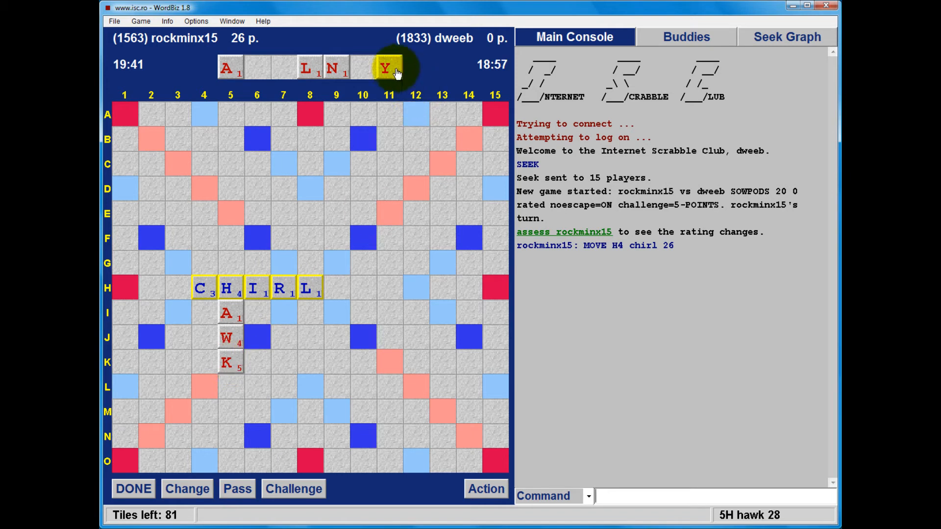
{"action": "left_click_drag", "start_coordinate": [387, 68], "coordinate": [229, 387]}
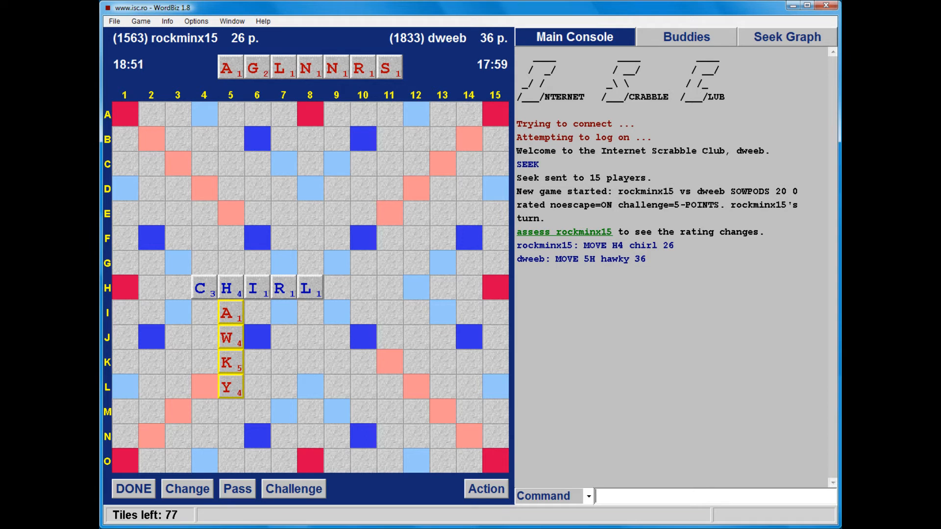
- Advance the replay through the HAWKY challenge, the pass and ORATION at I8 for 61
{"action": "left_click", "coordinate": [293, 488]}
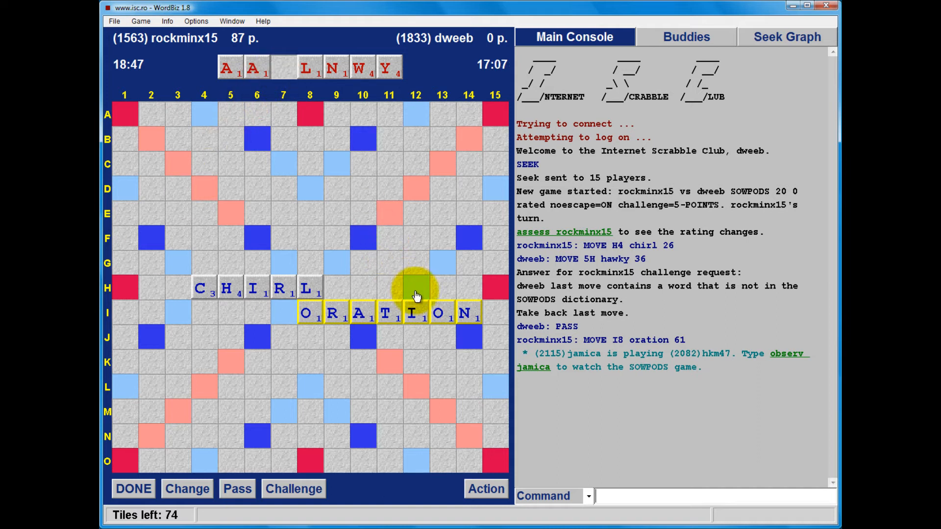
- Test tiles on row H above ORATION, settling on AW at H12 for 14
{"action": "left_click", "coordinate": [414, 288]}
{"action": "type", "text": "K"}
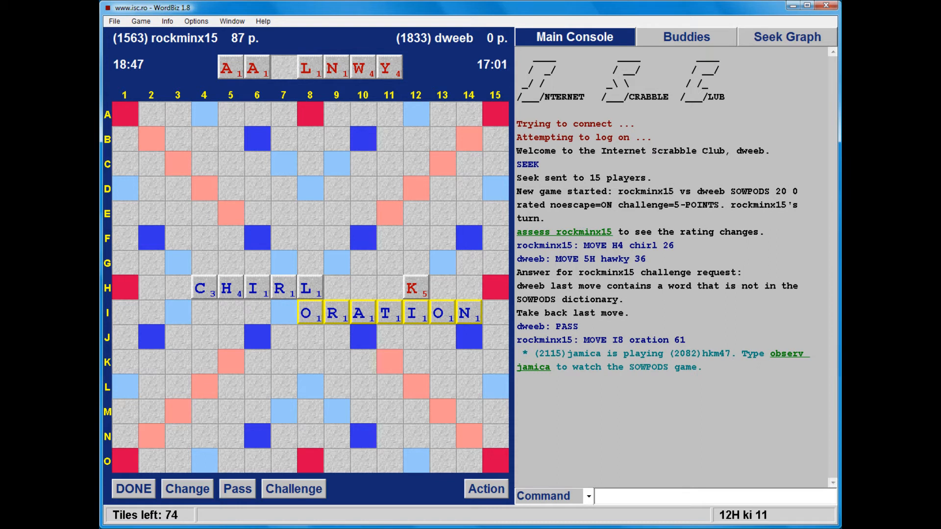
{"action": "left_click", "coordinate": [388, 67]}
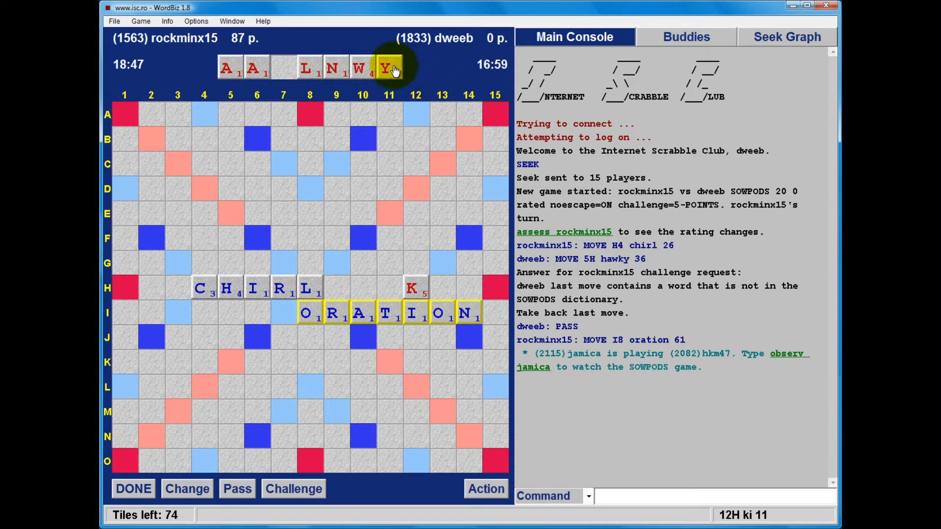
{"action": "left_click_drag", "start_coordinate": [387, 67], "coordinate": [441, 287]}
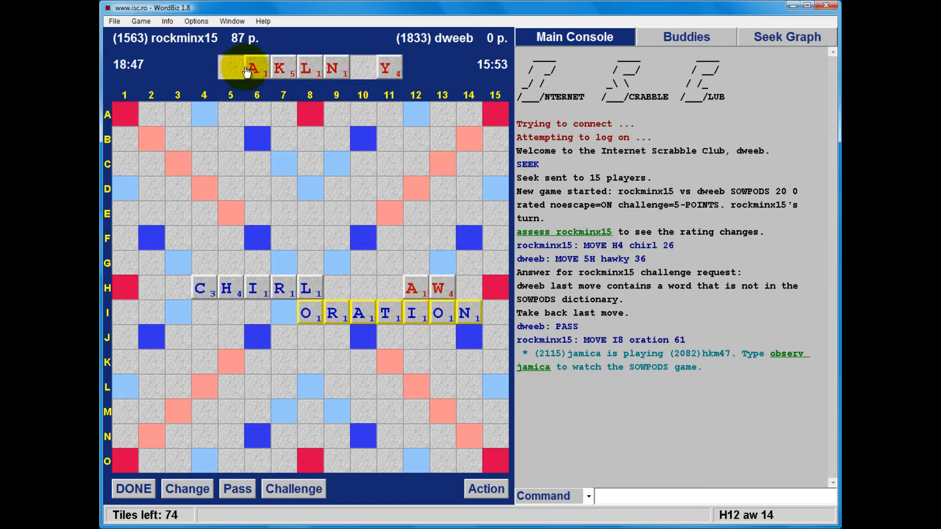
- Complete AWAY on row H and advance the replay to HOMED at J10 for 57
{"action": "left_click_drag", "start_coordinate": [252, 68], "coordinate": [470, 287]}
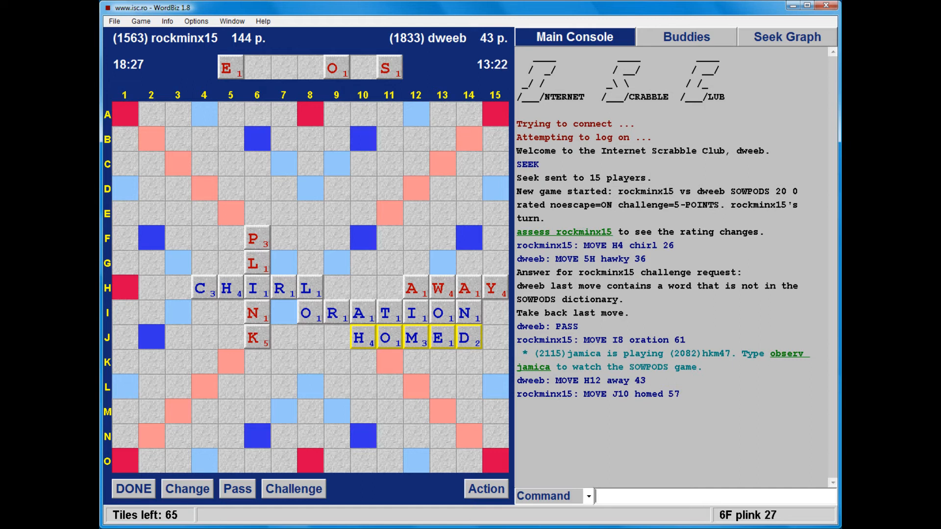
{"action": "left_click", "coordinate": [133, 488]}
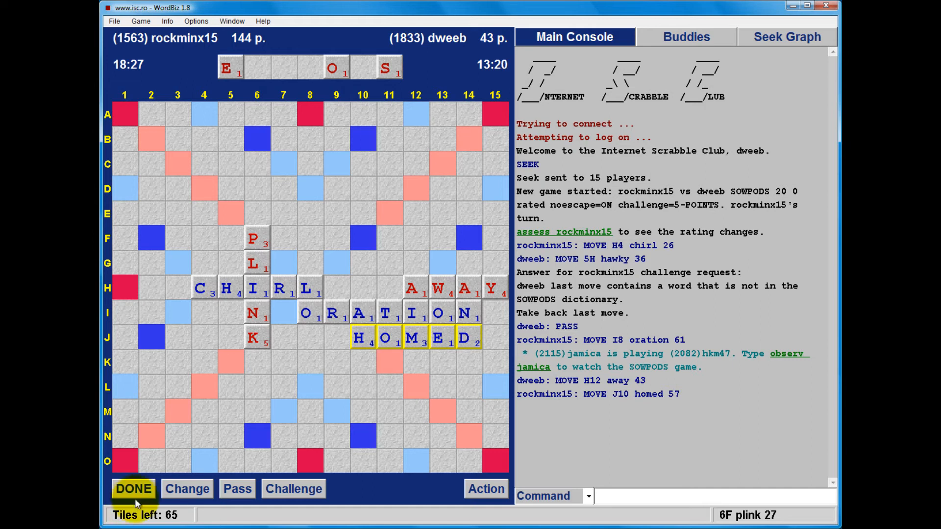
- Advance the replay through PLINK (27) and CAJUN (28) to JOKEY laid at J4
{"action": "left_click", "coordinate": [134, 488]}
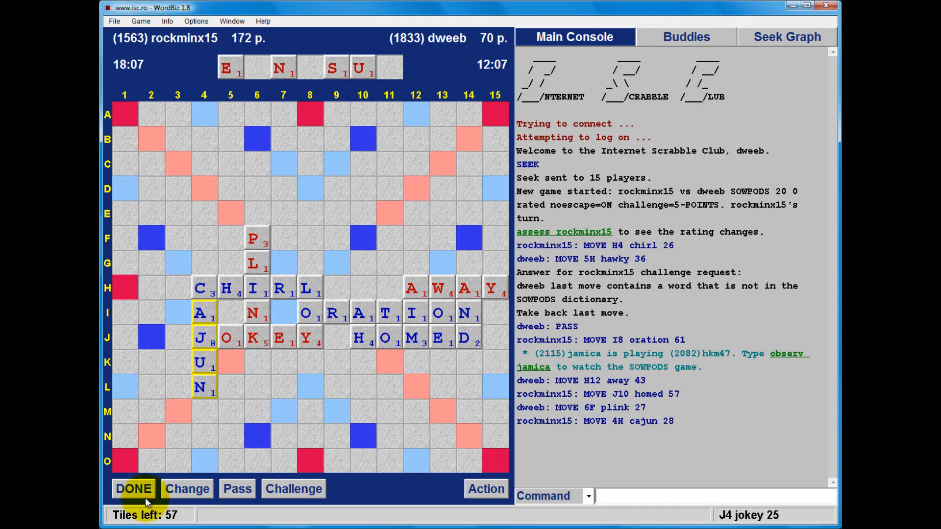
- Replay JOKEY and BUBS, then add A at N3 to extend BUN into BUNA for 14
{"action": "left_click", "coordinate": [133, 488]}
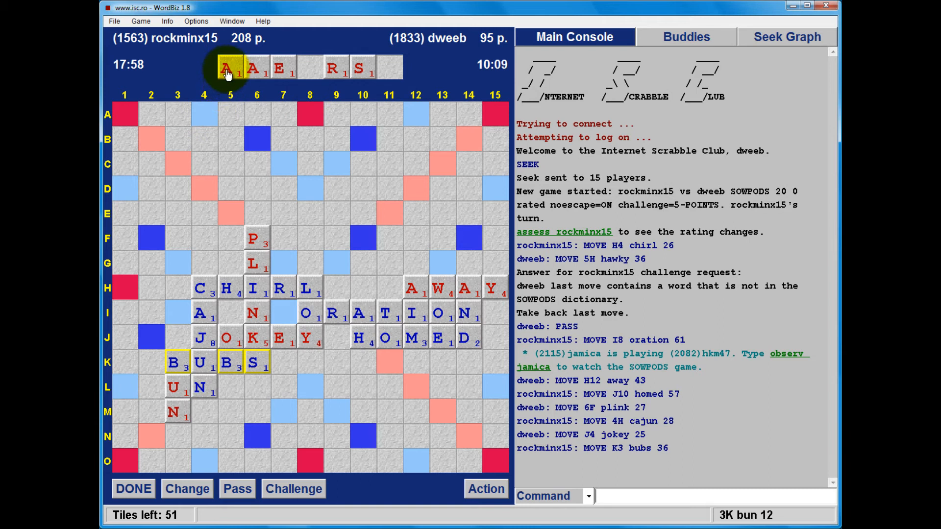
{"action": "left_click_drag", "start_coordinate": [232, 68], "coordinate": [177, 437]}
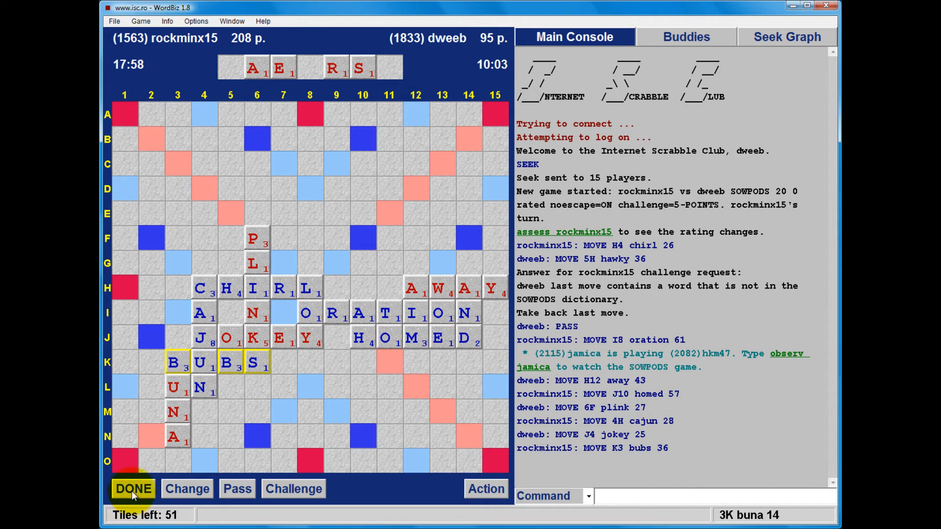
- Commit BUNA and advance to rockminx15's POD at 2L for 25
{"action": "left_click", "coordinate": [133, 488]}
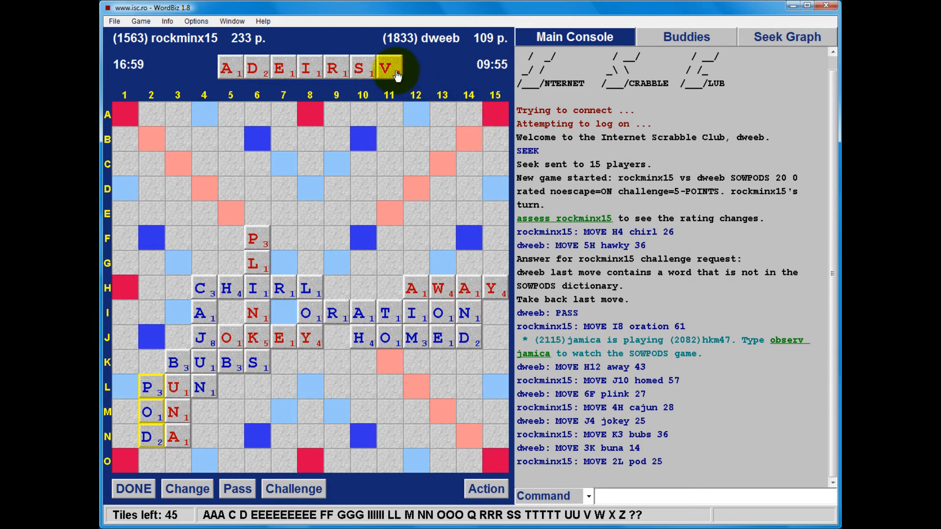
- Lay VARDIES down column 1 from F1 for 93 points
{"action": "left_click_drag", "start_coordinate": [388, 65], "coordinate": [125, 238]}
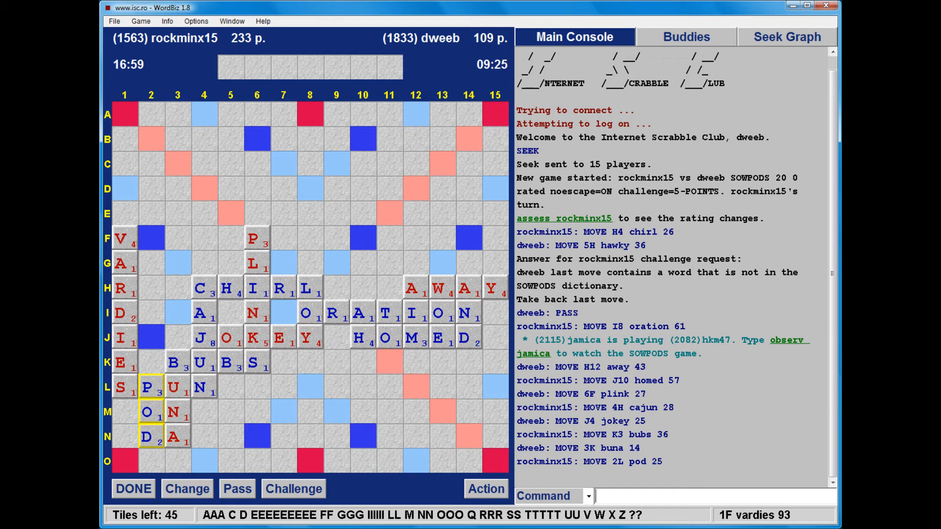
{"action": "left_click", "coordinate": [133, 488]}
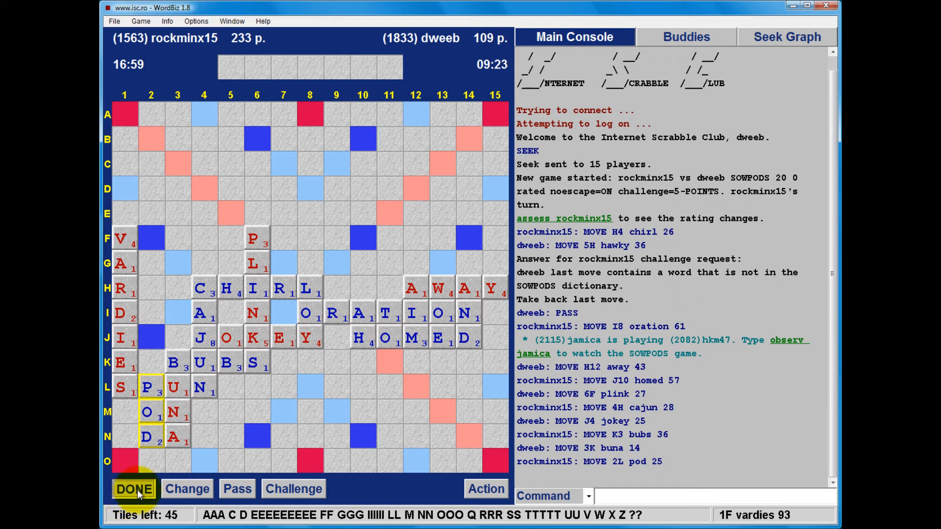
{"action": "left_click", "coordinate": [133, 488]}
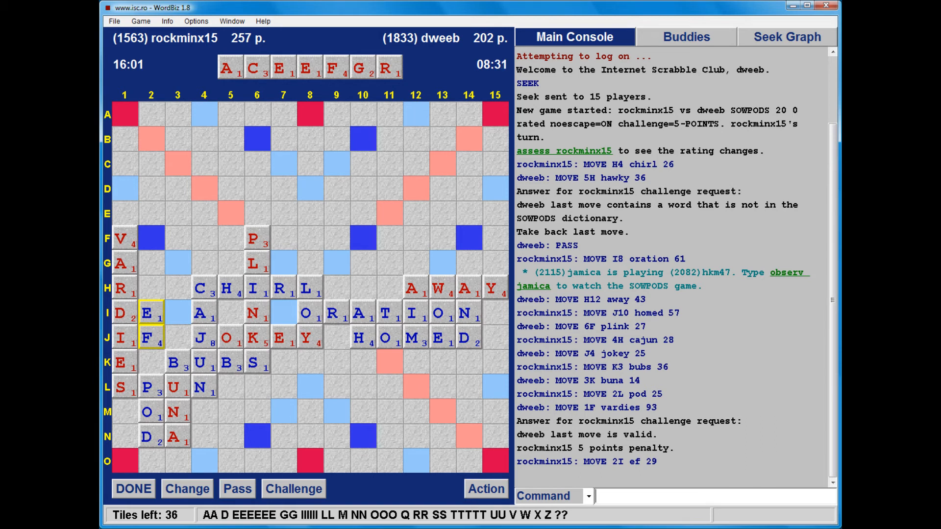
- Lay FACE along row K from K9 for 40 points and start submitting it
{"action": "left_click", "coordinate": [281, 68]}
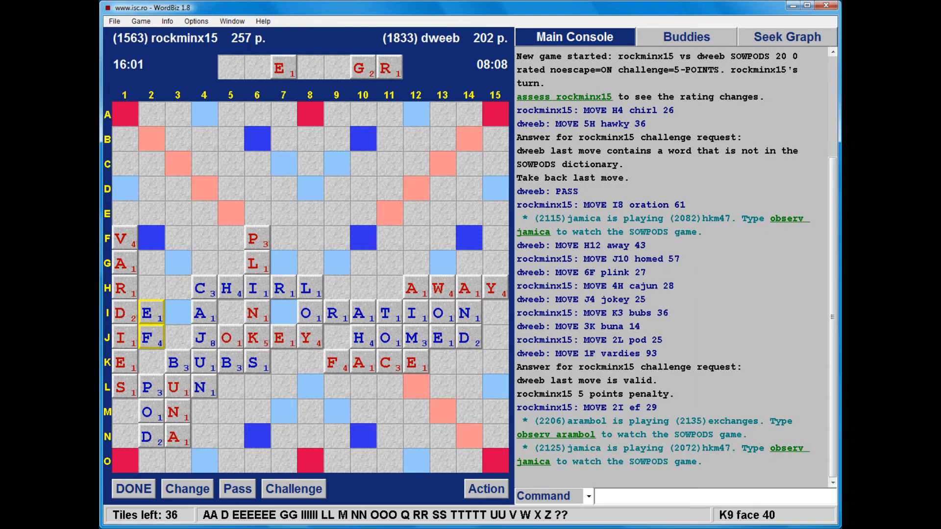
{"action": "left_click", "coordinate": [133, 488]}
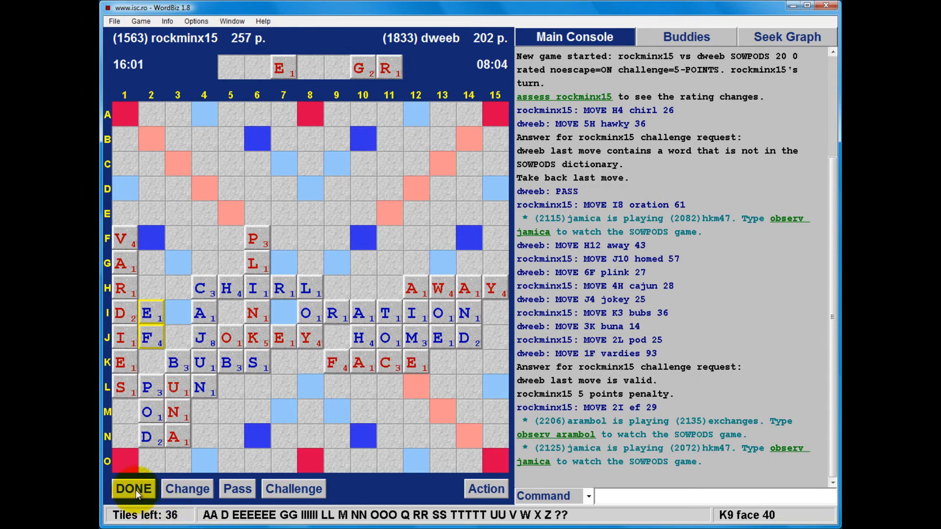
- Submit FACE, which is challenged off as invalid and logged as a pass for dweeb
{"action": "left_click", "coordinate": [132, 488]}
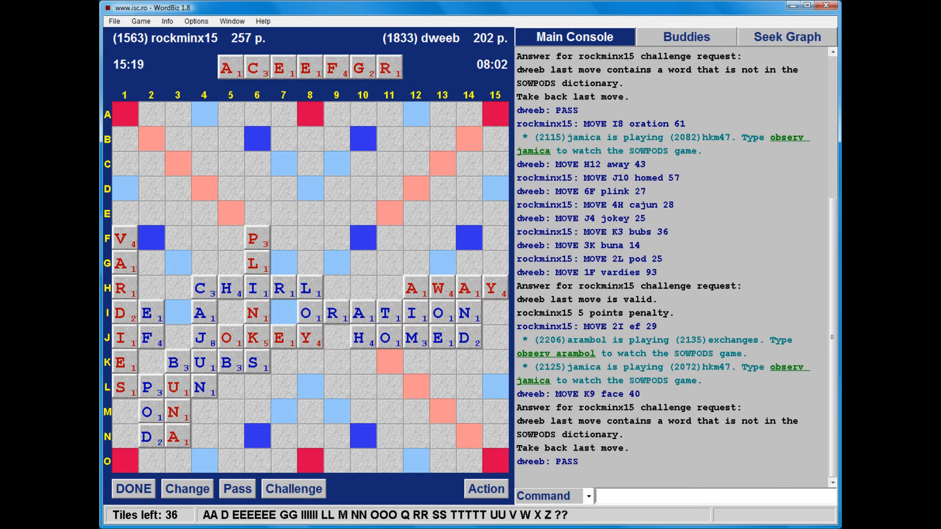
{"action": "left_click", "coordinate": [133, 488]}
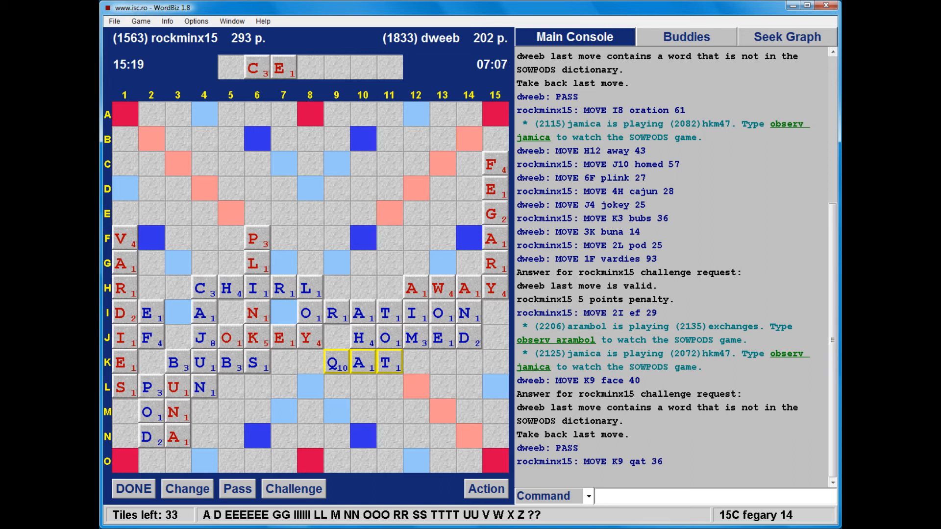
{"action": "left_click", "coordinate": [132, 488]}
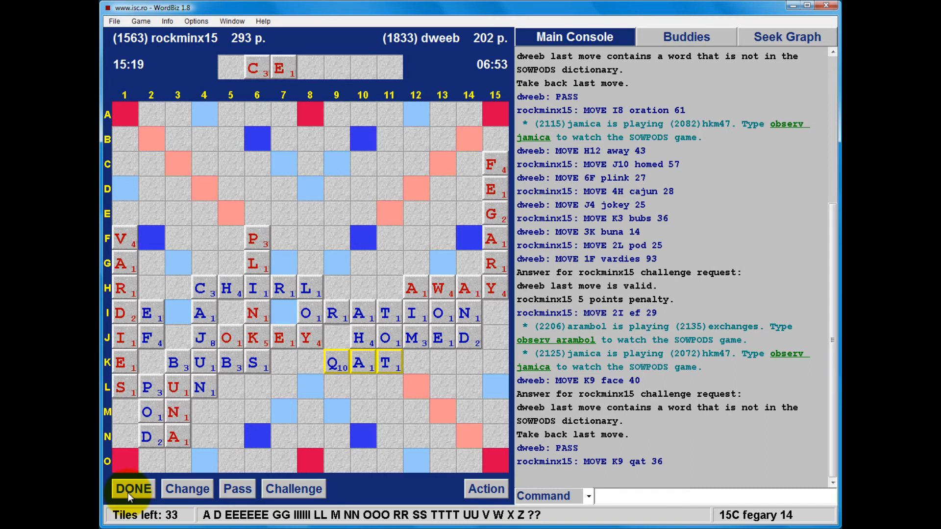
{"action": "left_click", "coordinate": [132, 488]}
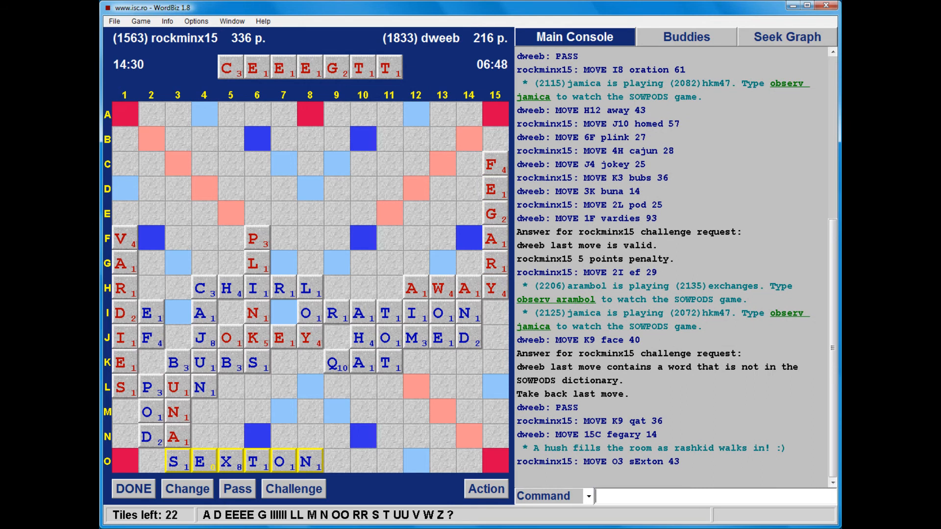
- Challenge SEXTON unsuccessfully, losing 5 points, and set up VEG along row F from F1
{"action": "left_click", "coordinate": [293, 488]}
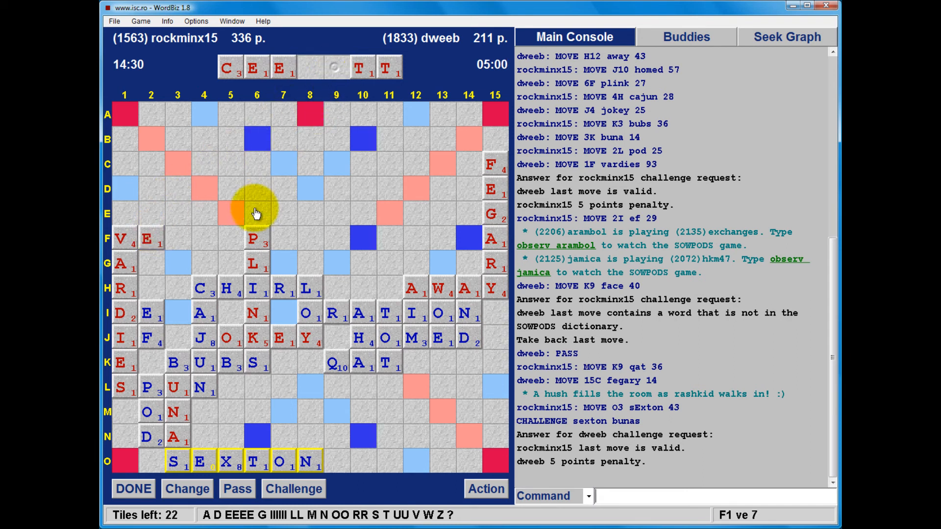
{"action": "left_click", "coordinate": [177, 238]}
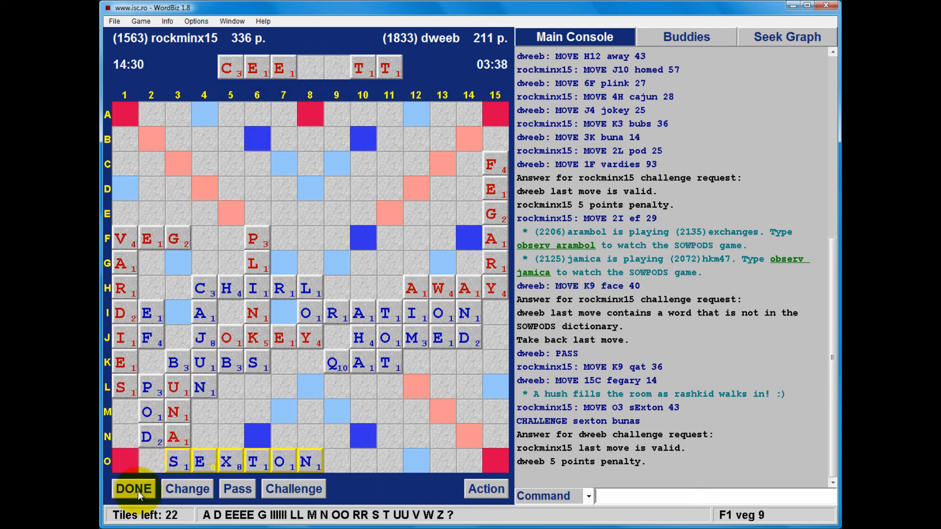
- Submit VEG at F1 for 9 points, leaving dweeb trailing 336–220
{"action": "left_click", "coordinate": [134, 488]}
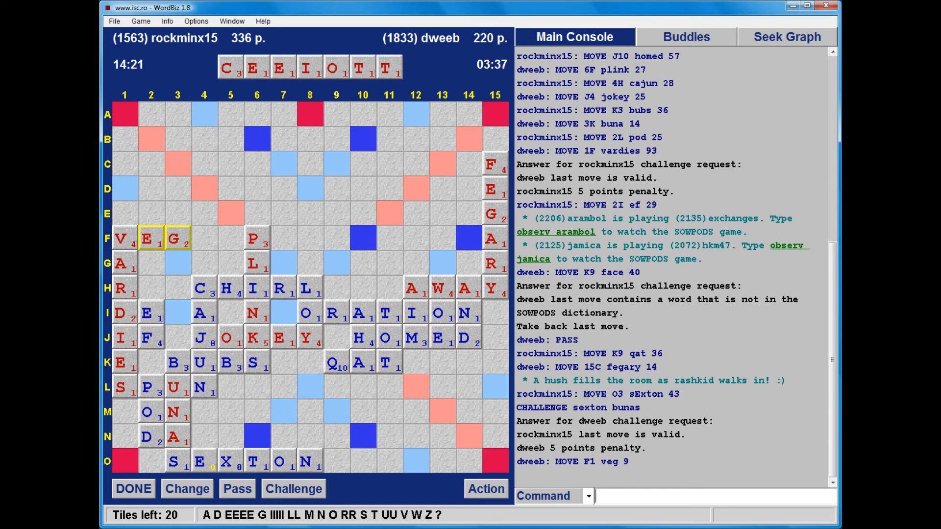
- Confirm VEG is logged and let play continue through VERGE, ZA for 31 and DUI to 399–262
{"action": "left_click", "coordinate": [133, 488]}
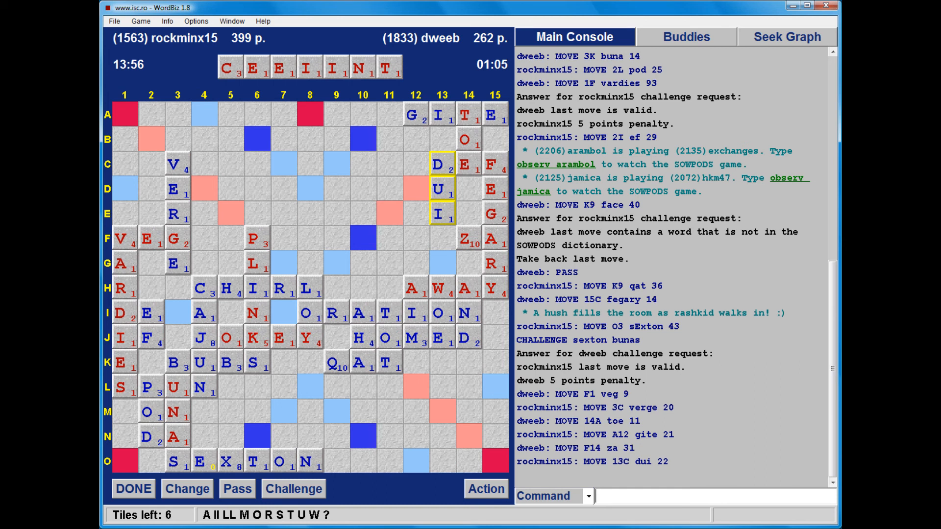
{"action": "left_click", "coordinate": [386, 67]}
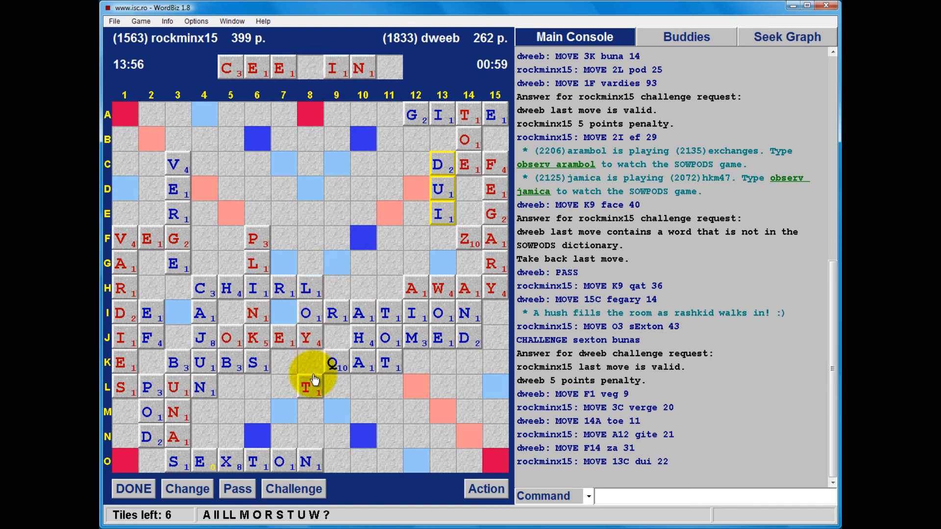
{"action": "left_click", "coordinate": [335, 387]}
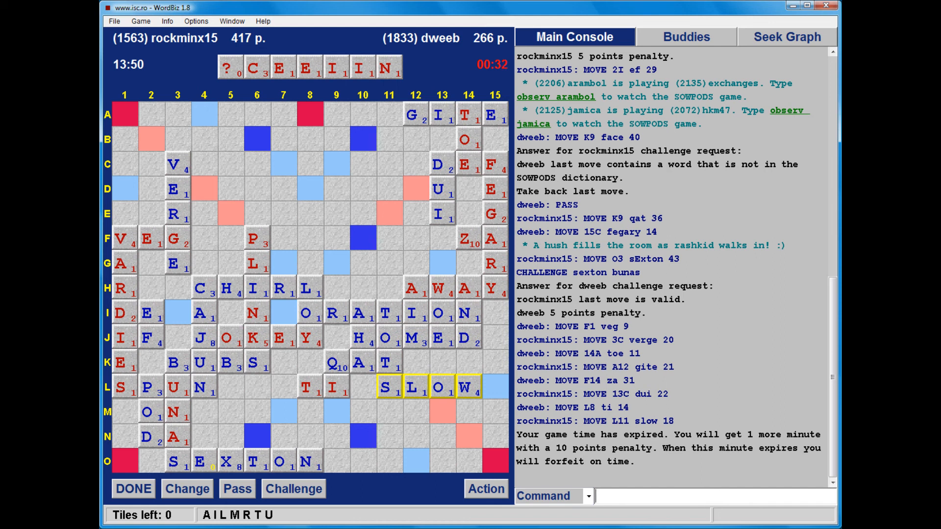
- Play CINE at M7, then viCe at C3 with the blank, ending the game 301–453
{"action": "left_click_drag", "start_coordinate": [311, 66], "coordinate": [477, 423]}
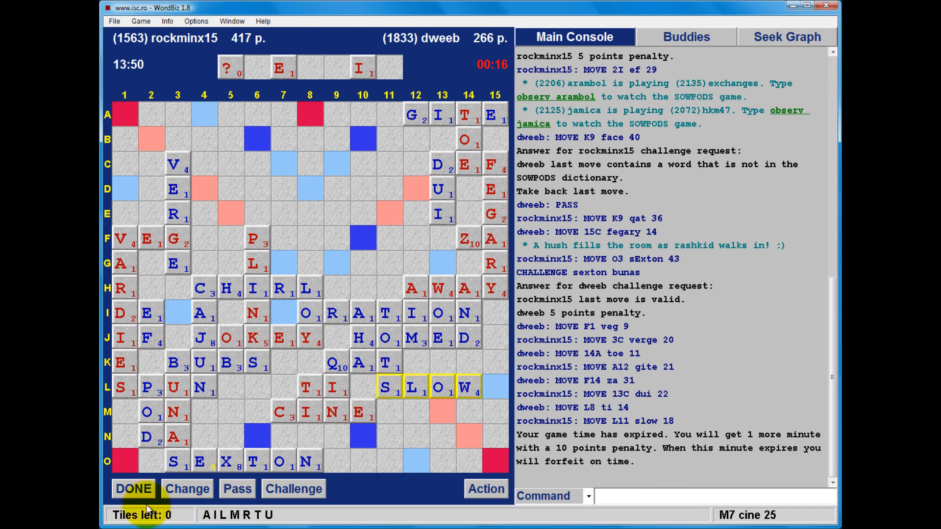
{"action": "left_click", "coordinate": [133, 488]}
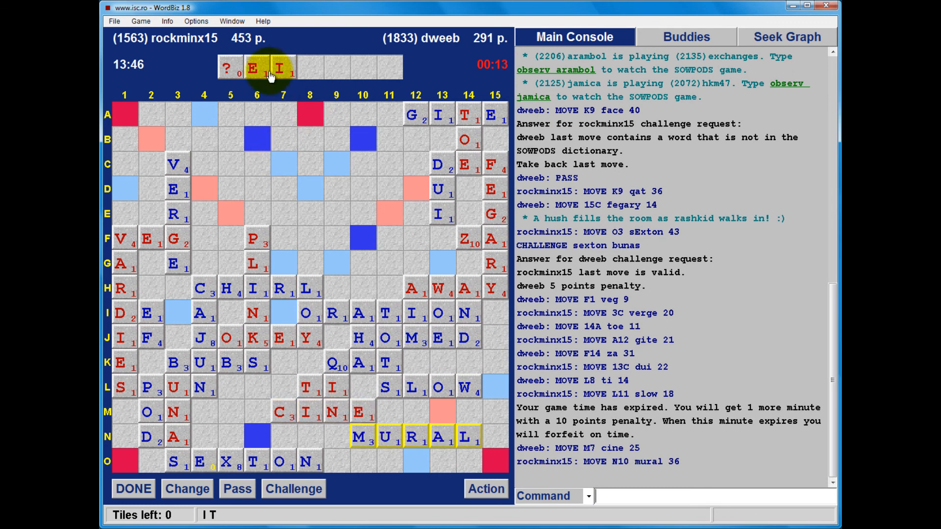
{"action": "left_click_drag", "start_coordinate": [282, 66], "coordinate": [203, 172]}
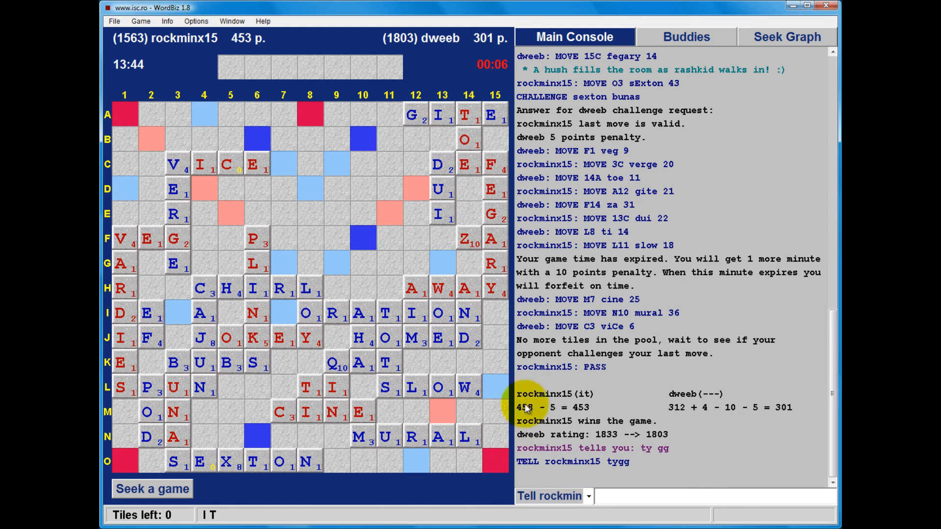
- From the game history, reopen the just-finished game in examine mode at the empty starting board
{"action": "right_click", "coordinate": [526, 407]}
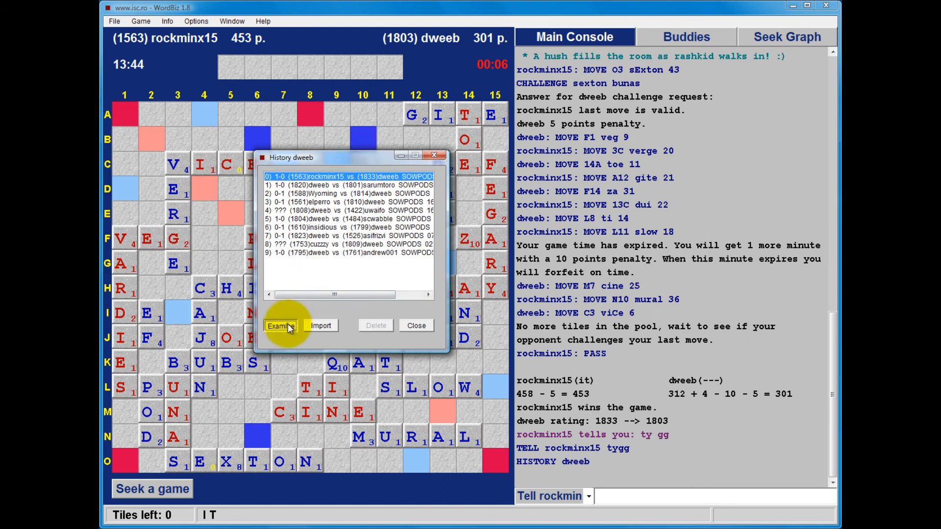
{"action": "left_click", "coordinate": [281, 325]}
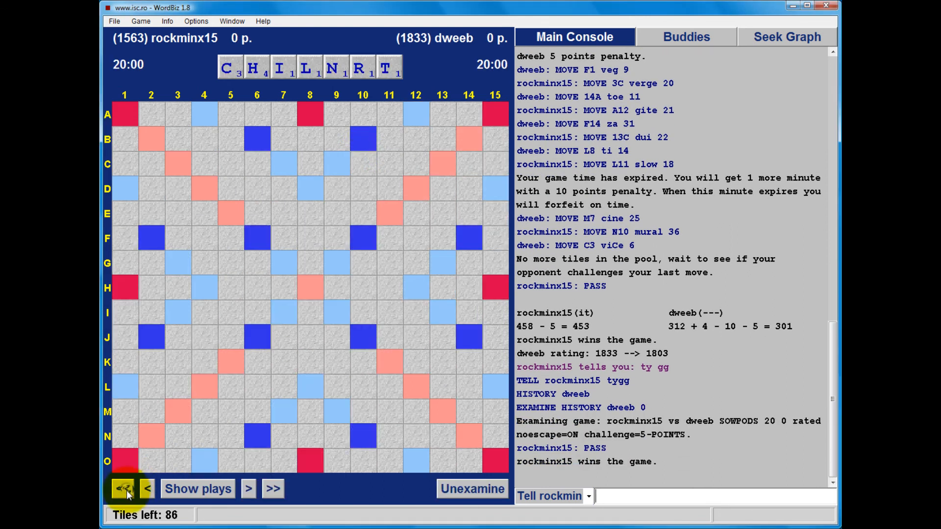
{"action": "mouse_move", "coordinate": [248, 488]}
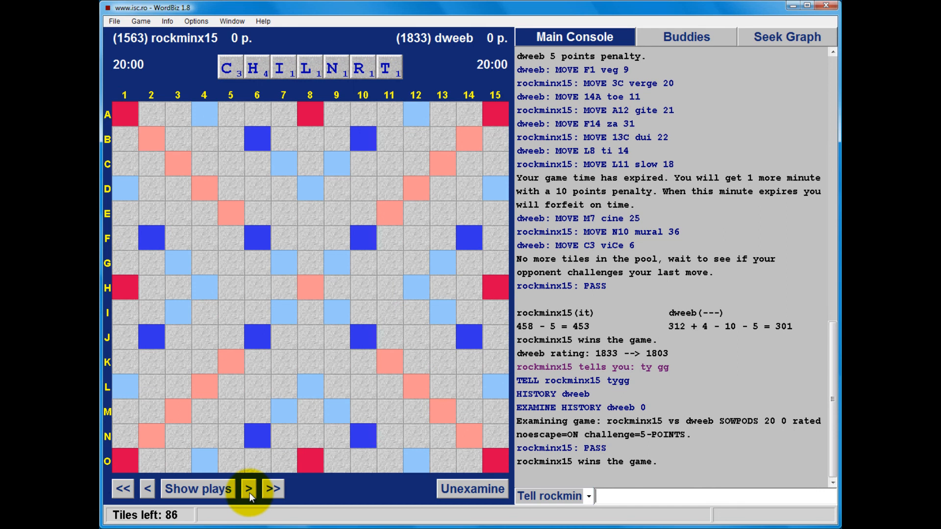
- Replay CHIRL, the pass and ORATION, listing suggested plays for the AAKLNWY rack
{"action": "left_click", "coordinate": [248, 488]}
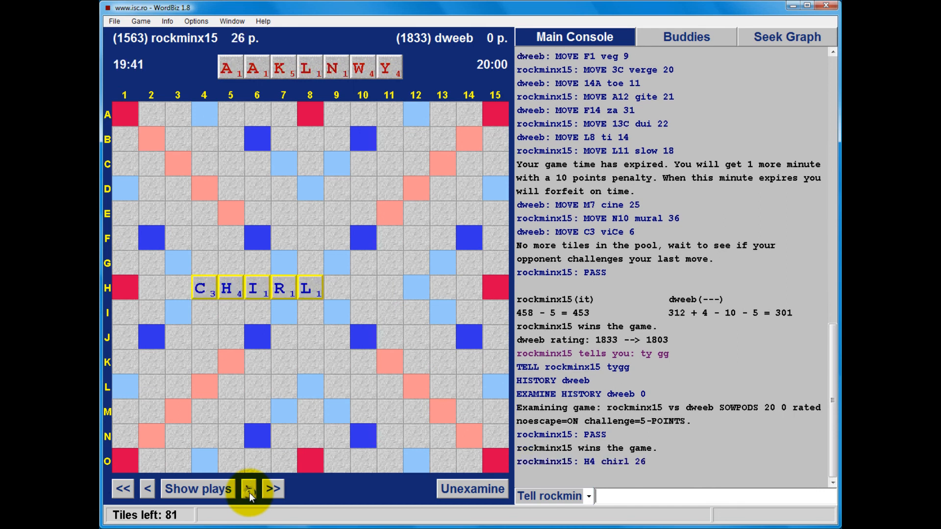
{"action": "left_click", "coordinate": [248, 488]}
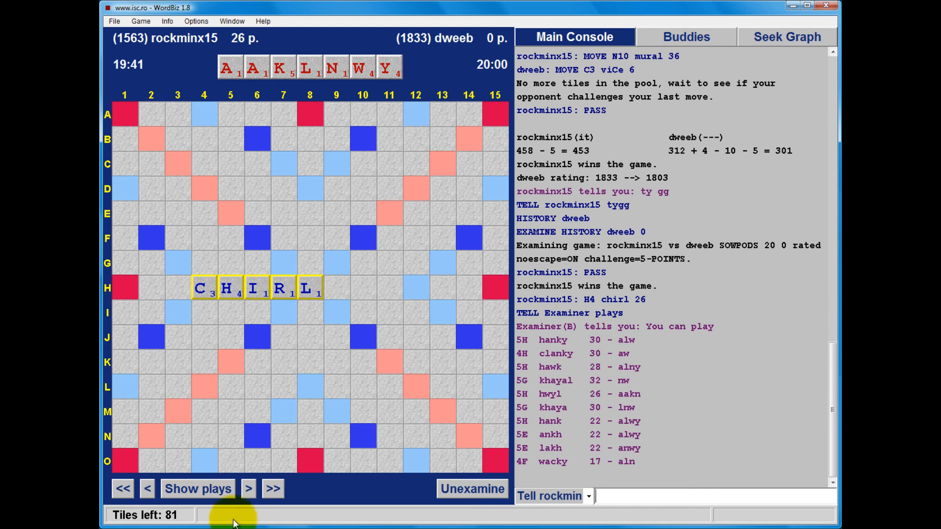
{"action": "left_click", "coordinate": [248, 488]}
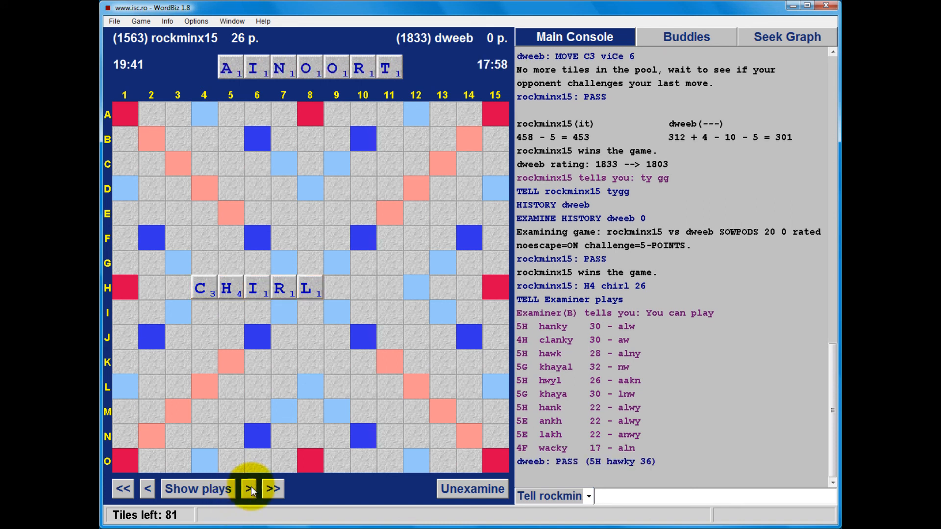
{"action": "left_click", "coordinate": [248, 488]}
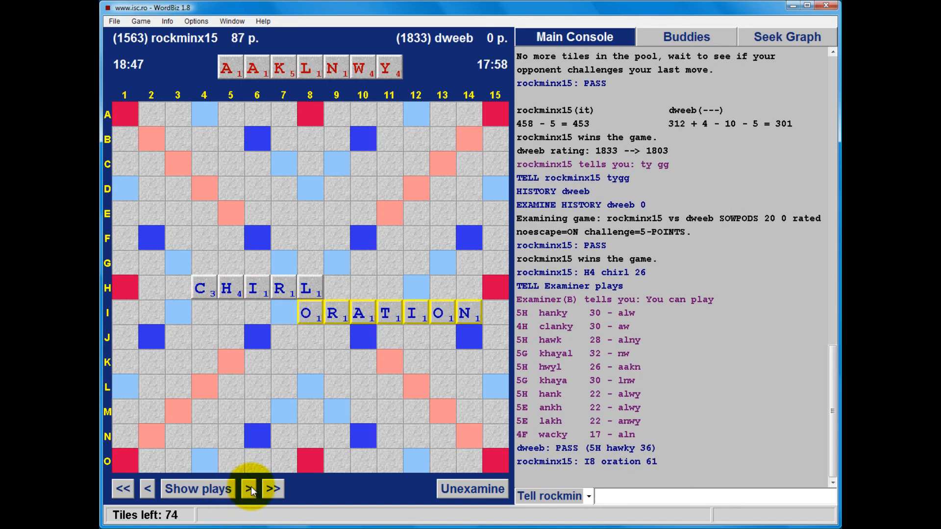
{"action": "left_click", "coordinate": [247, 488]}
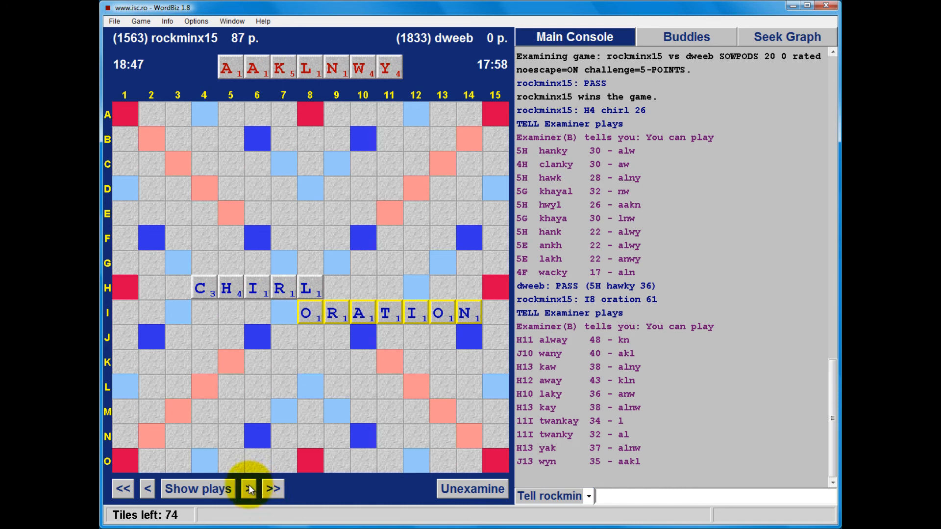
- Step through AWAY, HOMED, PLINK and CAJUN, listing suggested plays for the current rack
{"action": "left_click", "coordinate": [247, 488]}
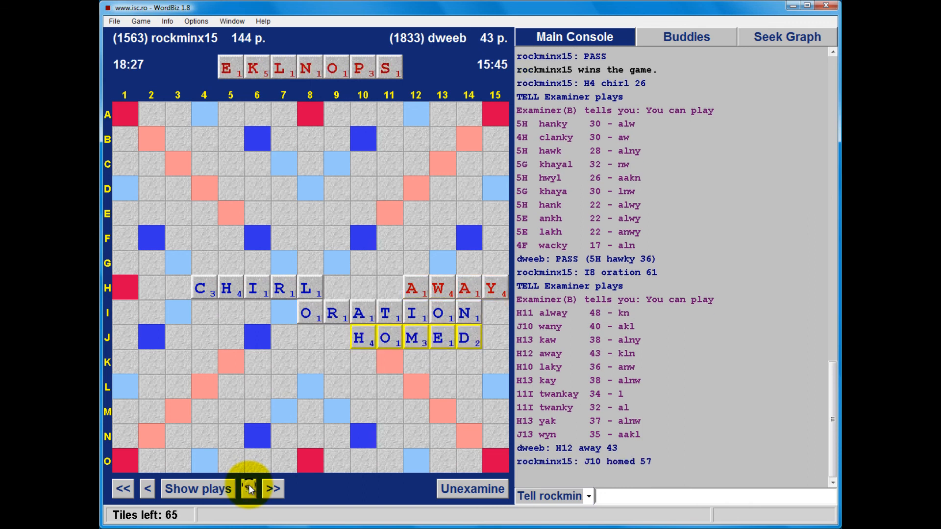
{"action": "left_click", "coordinate": [248, 488]}
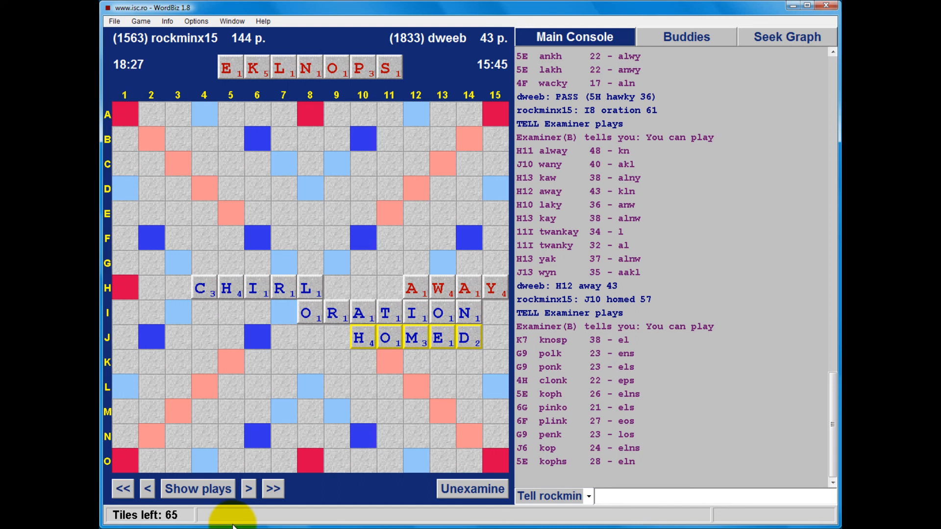
{"action": "left_click", "coordinate": [248, 488]}
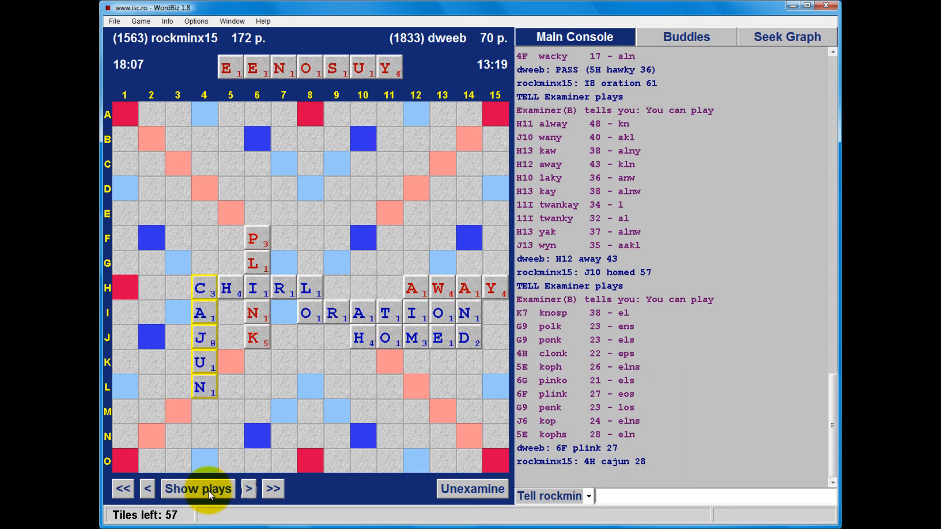
{"action": "left_click", "coordinate": [197, 488]}
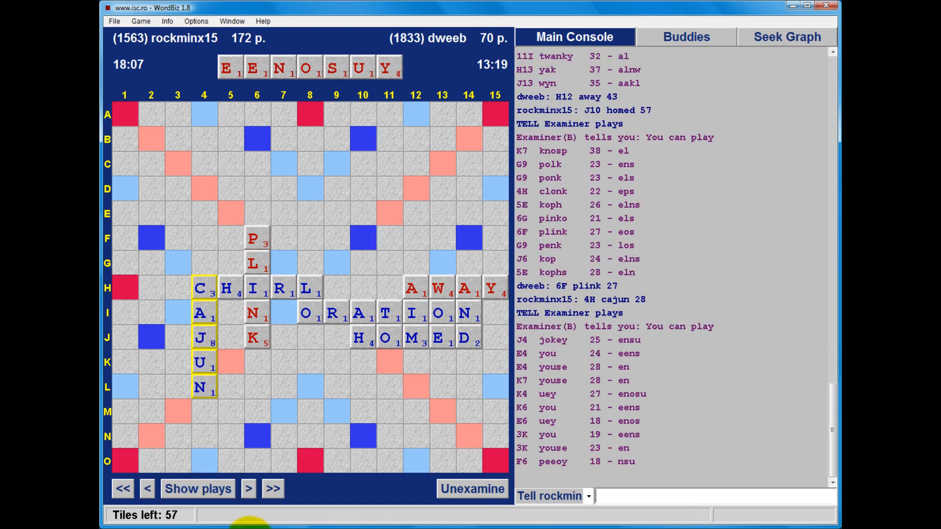
- Advance through JOKEY to BUBS for 36, list suggestions, and step to the next move
{"action": "left_click", "coordinate": [248, 488]}
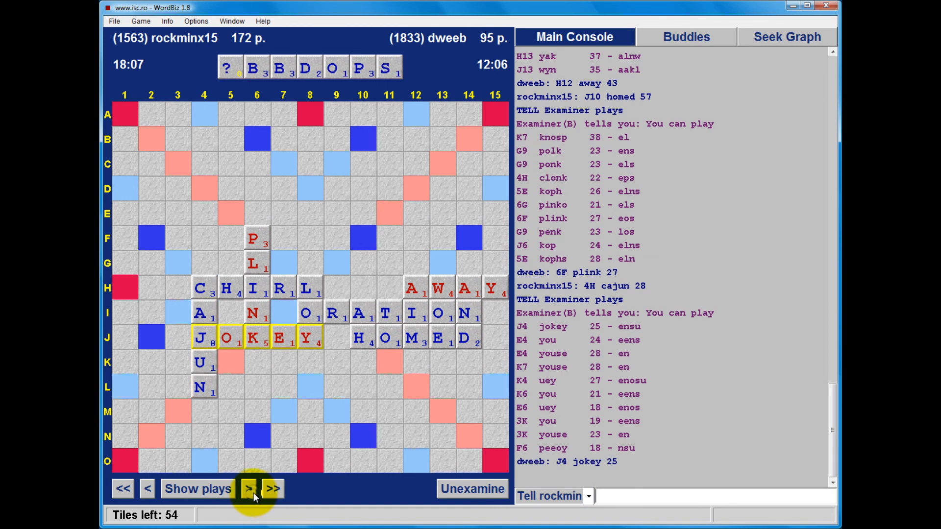
{"action": "left_click", "coordinate": [248, 488]}
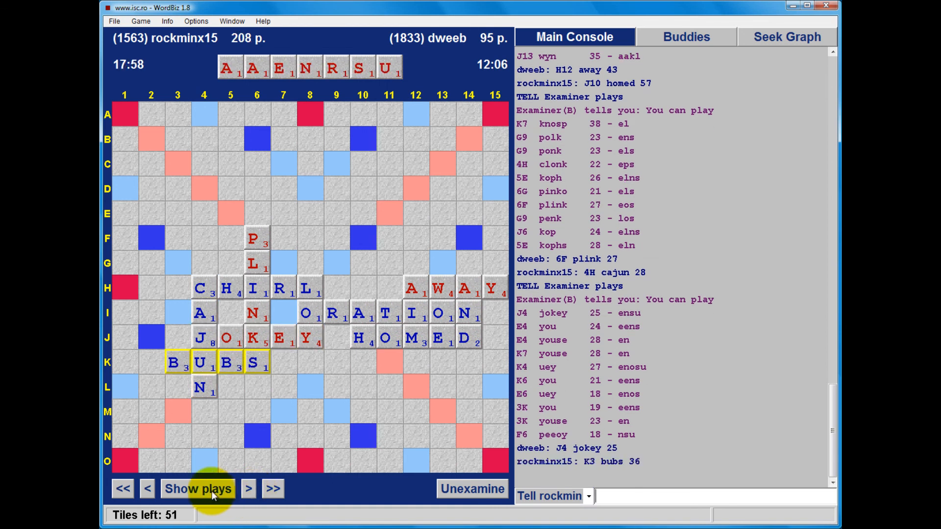
{"action": "left_click", "coordinate": [197, 488]}
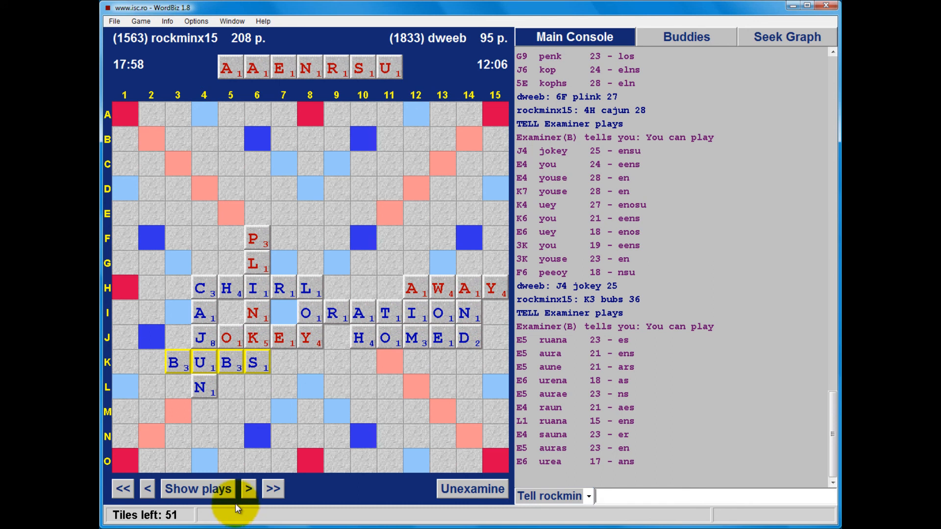
{"action": "left_click", "coordinate": [247, 488]}
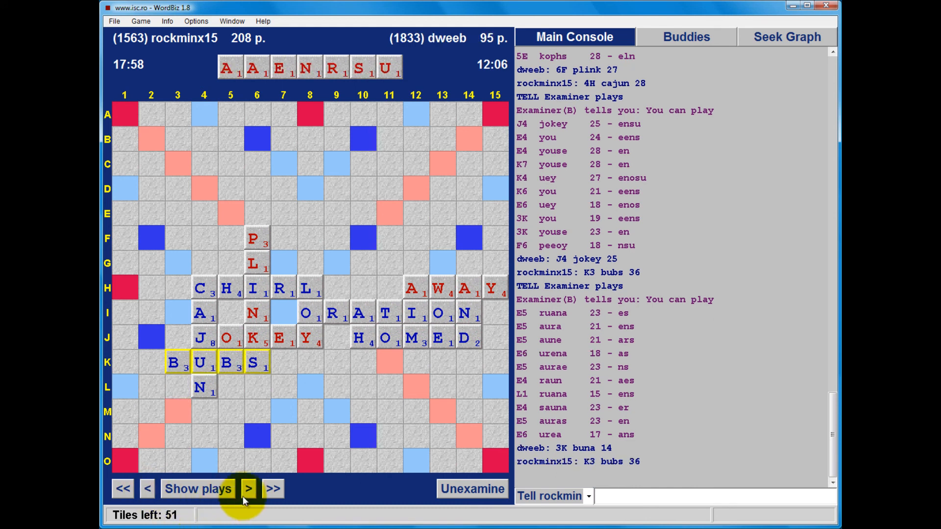
- Step through BUNA, POD and VARDIES to EF for 29, listing plays for the ACEEFGR rack
{"action": "left_click", "coordinate": [248, 488]}
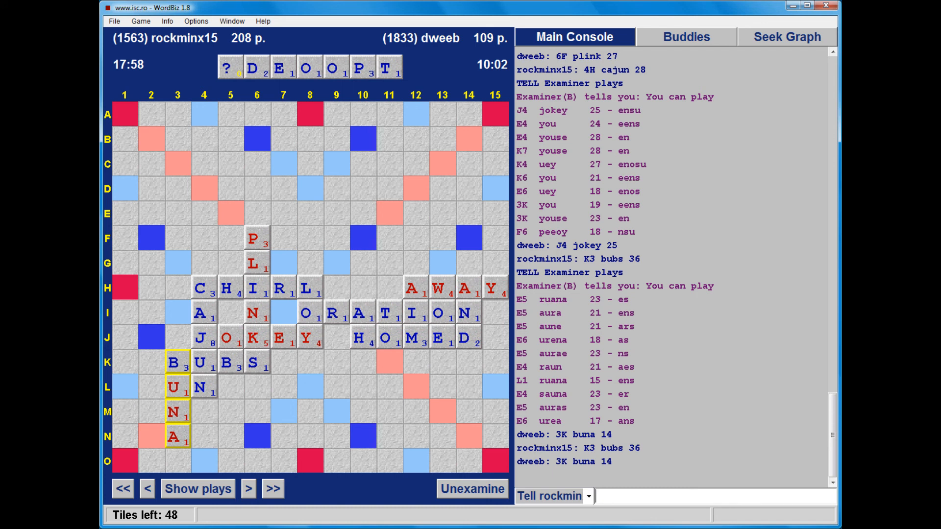
{"action": "left_click", "coordinate": [196, 488]}
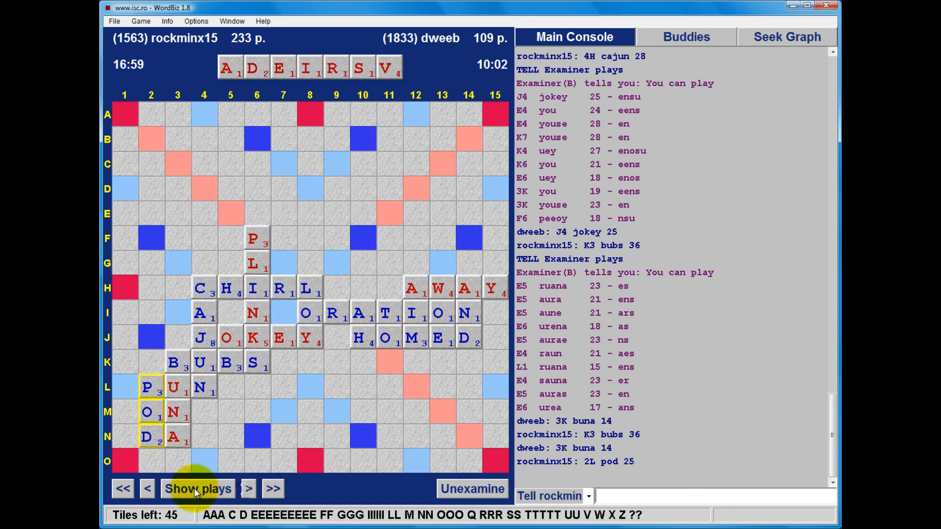
{"action": "left_click", "coordinate": [197, 488]}
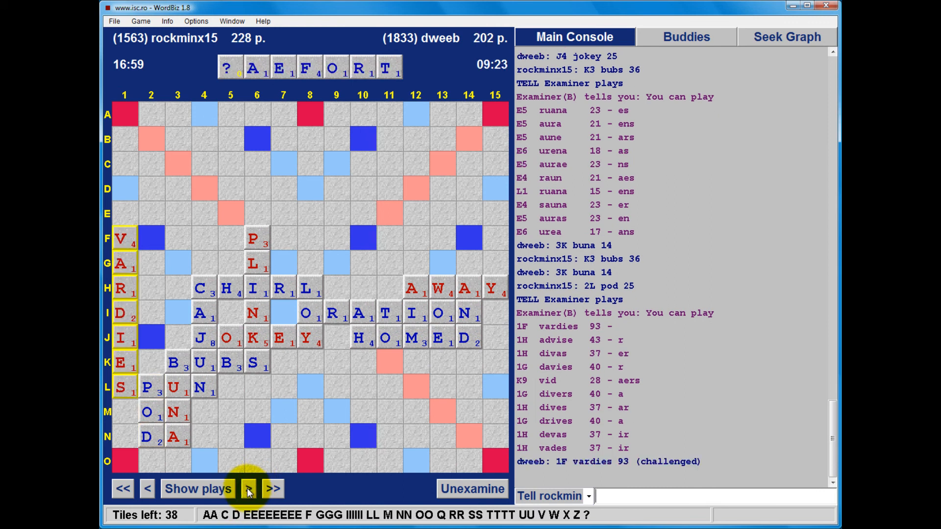
{"action": "left_click", "coordinate": [248, 488]}
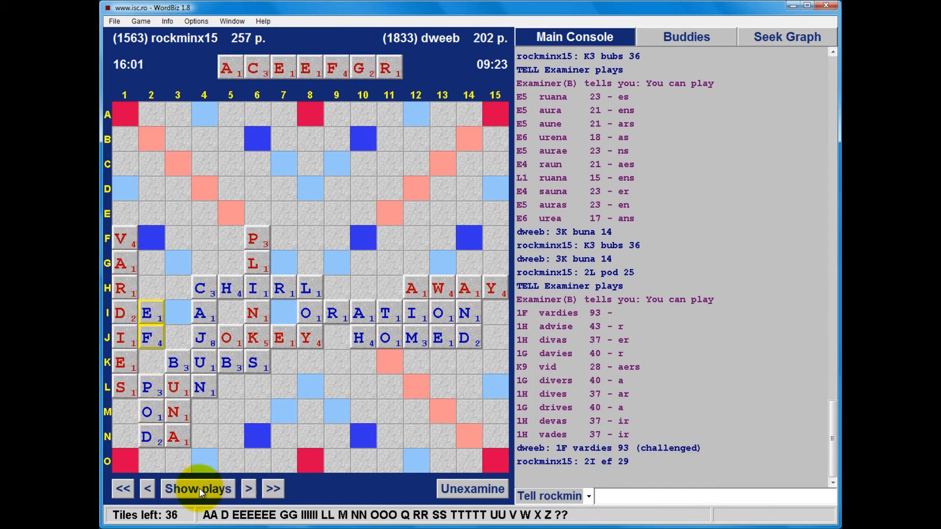
{"action": "left_click", "coordinate": [197, 487]}
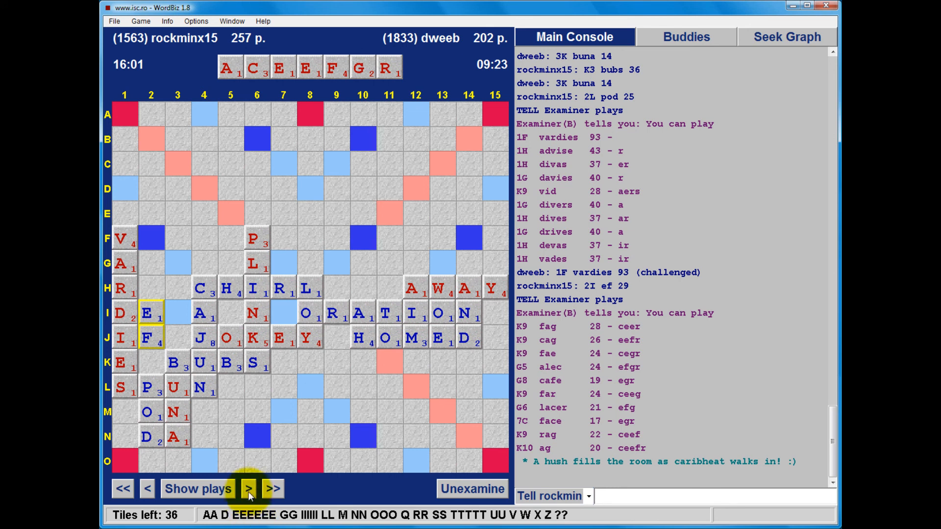
- Advance the replay through QAT, FEGARY and SEXTON
{"action": "left_click", "coordinate": [248, 488]}
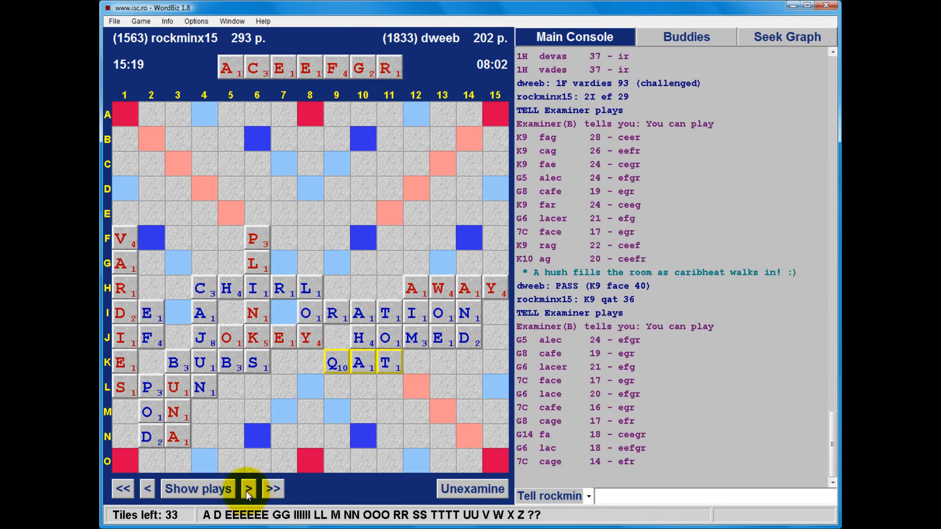
{"action": "left_click", "coordinate": [247, 488]}
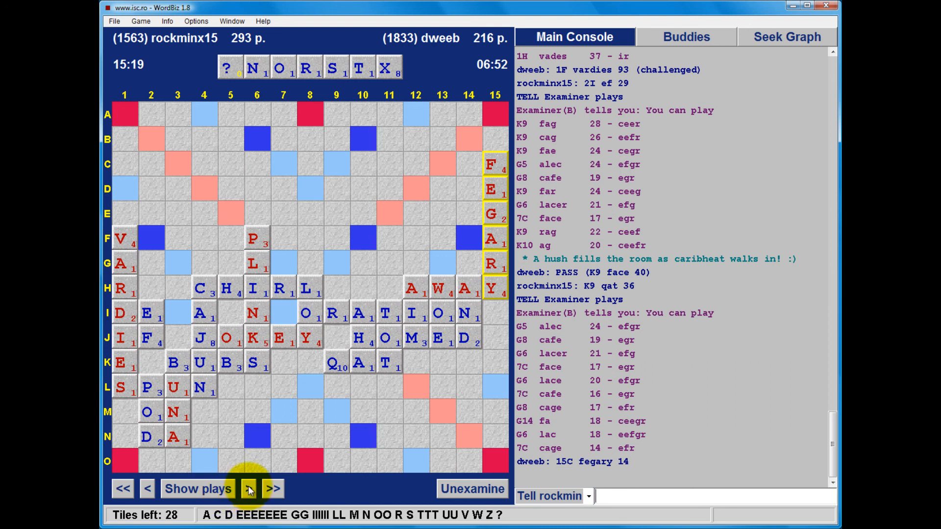
{"action": "left_click", "coordinate": [248, 488]}
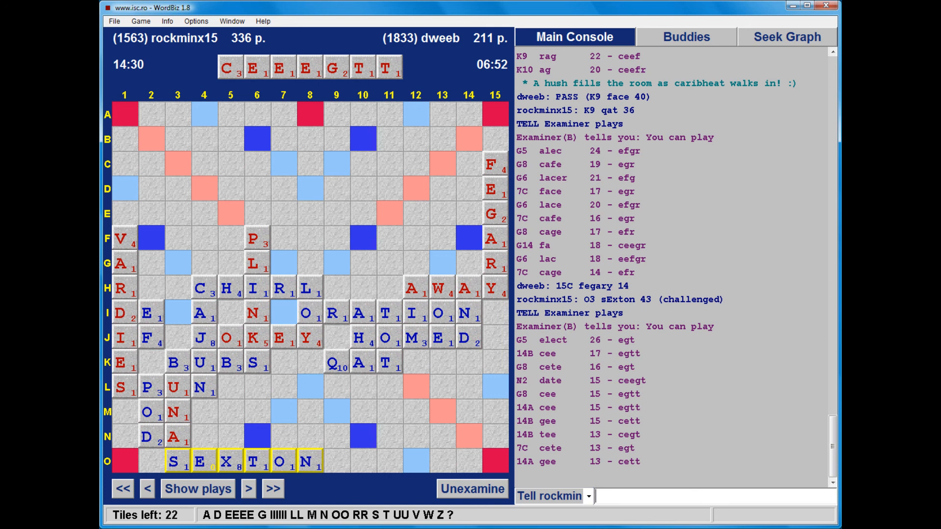
{"action": "left_click", "coordinate": [248, 488]}
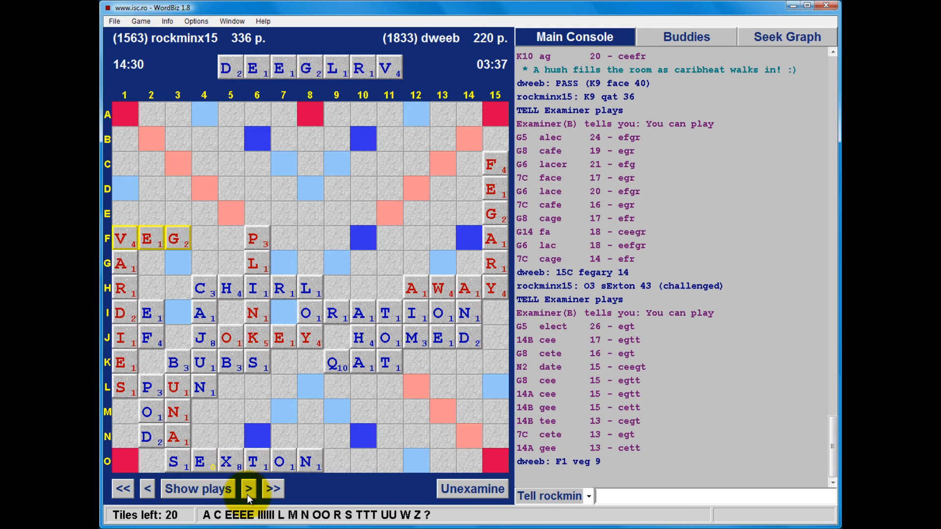
{"action": "left_click", "coordinate": [247, 488]}
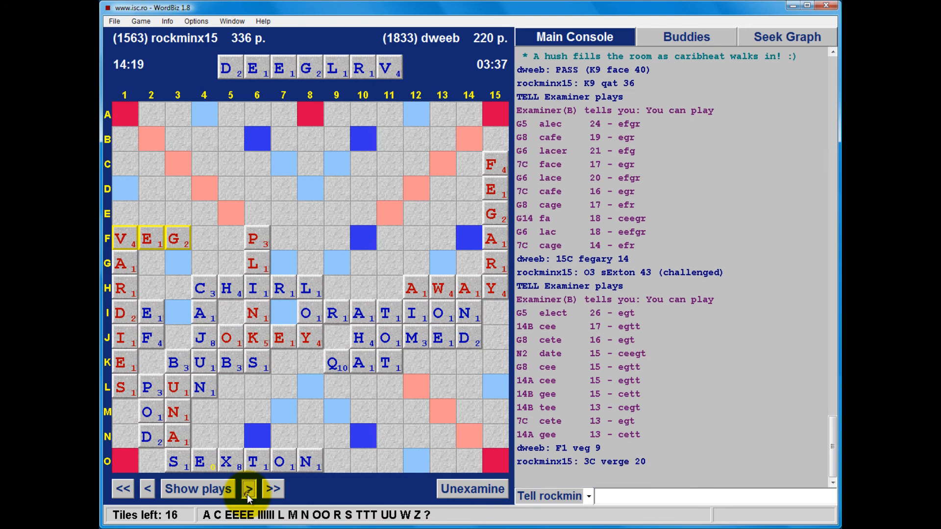
{"action": "left_click", "coordinate": [248, 488]}
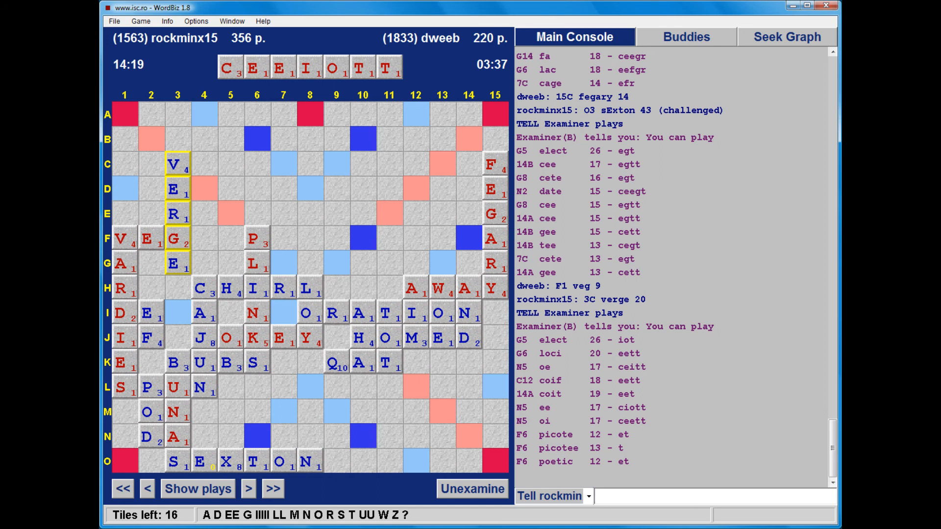
- Step forward through dweeb's TOE for 11 at 14A to rockminx15's GITE at A12
{"action": "left_click", "coordinate": [707, 495]}
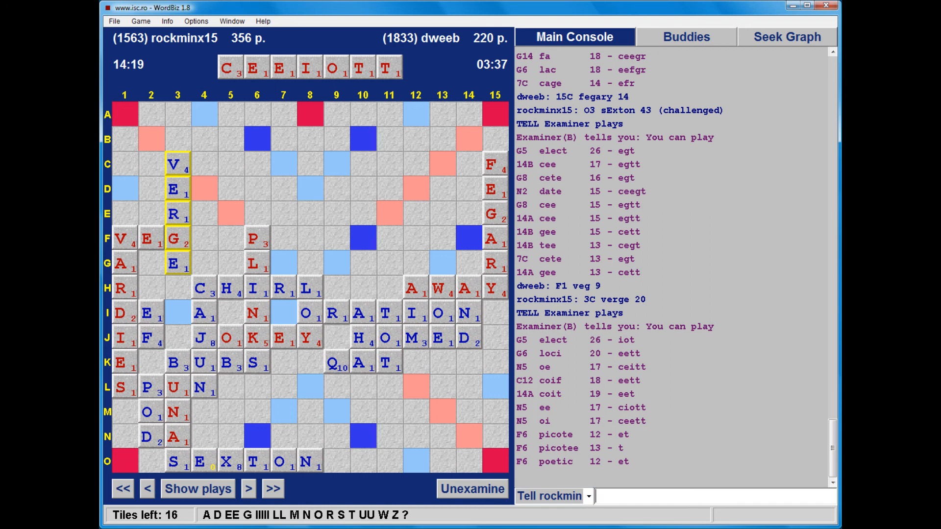
{"action": "left_click", "coordinate": [246, 488]}
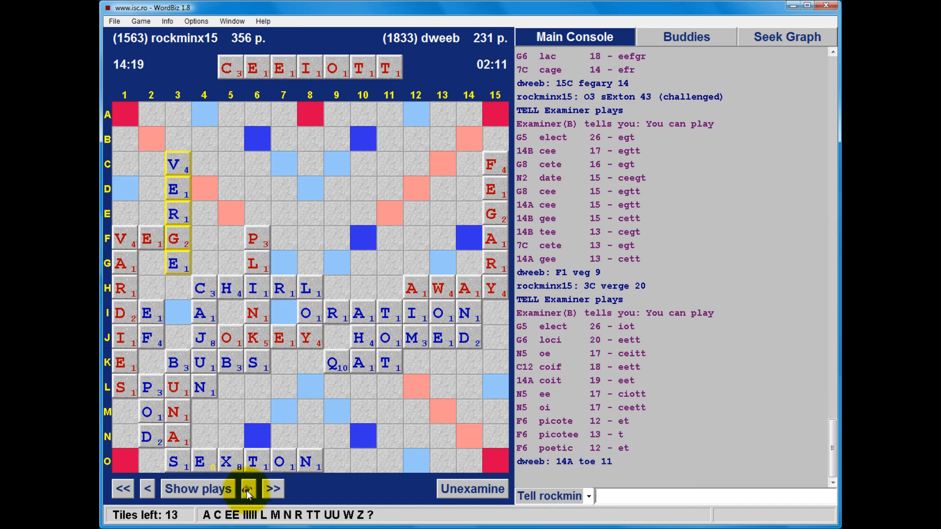
{"action": "left_click", "coordinate": [248, 488]}
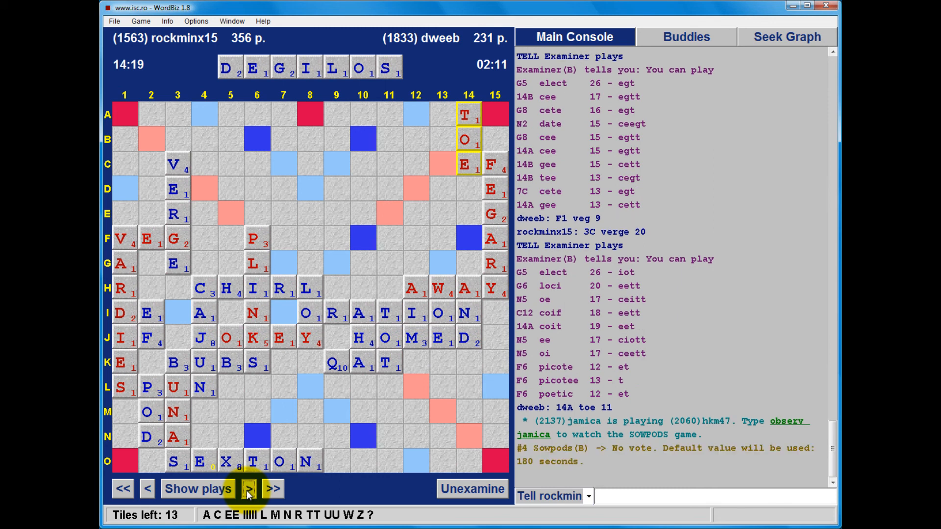
{"action": "left_click", "coordinate": [248, 488]}
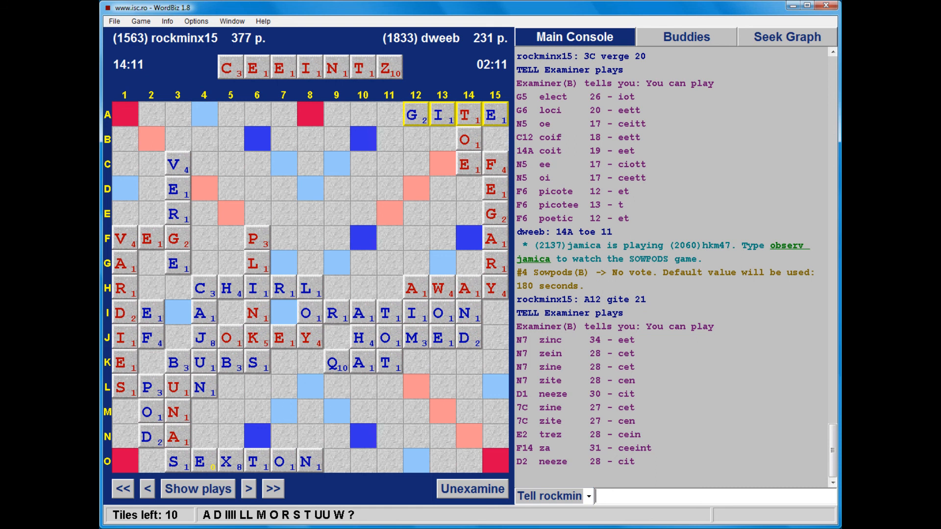
{"action": "left_click", "coordinate": [248, 488]}
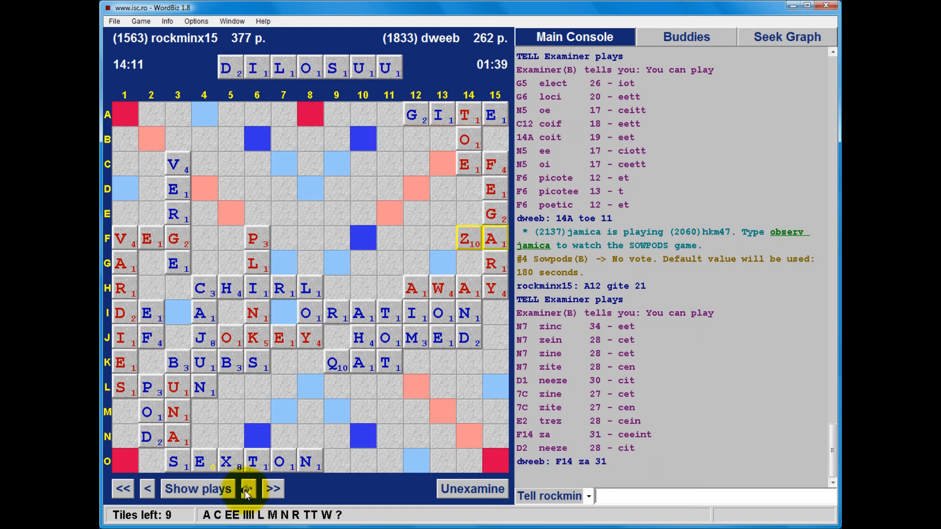
{"action": "left_click", "coordinate": [248, 488]}
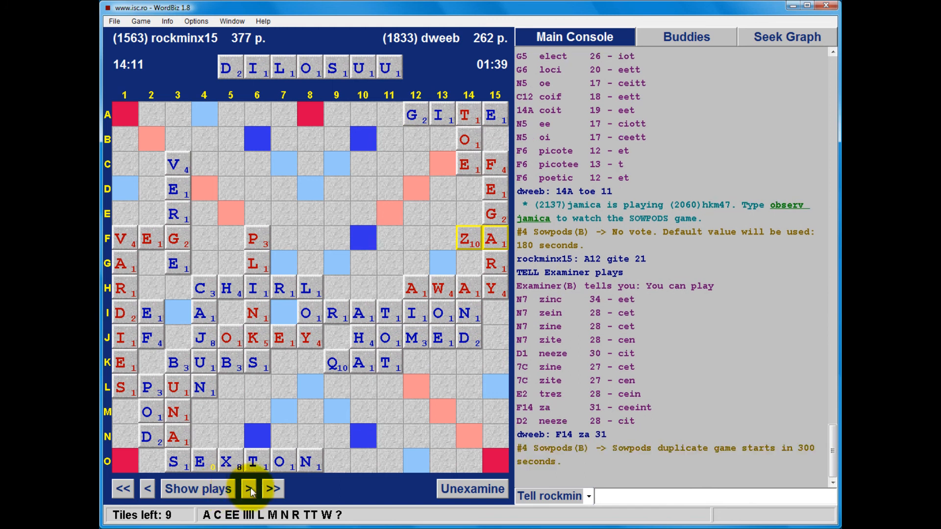
{"action": "left_click", "coordinate": [248, 488]}
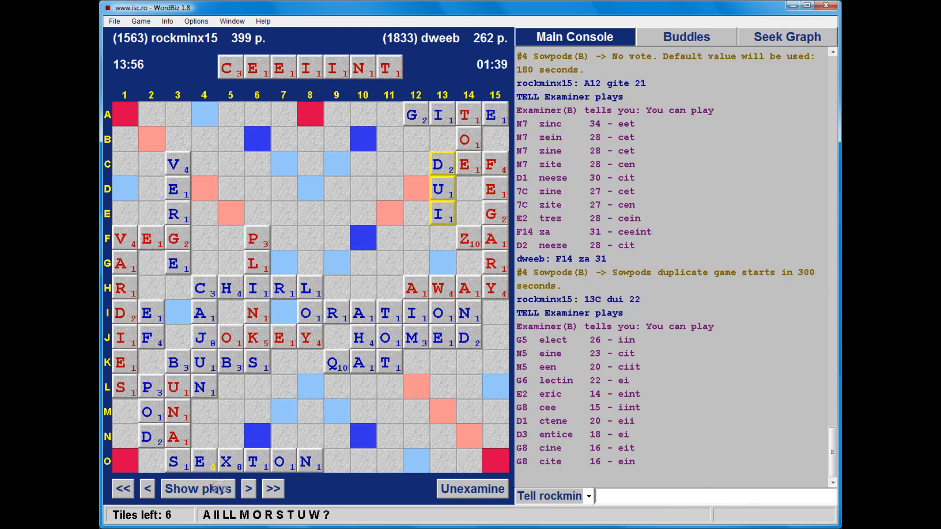